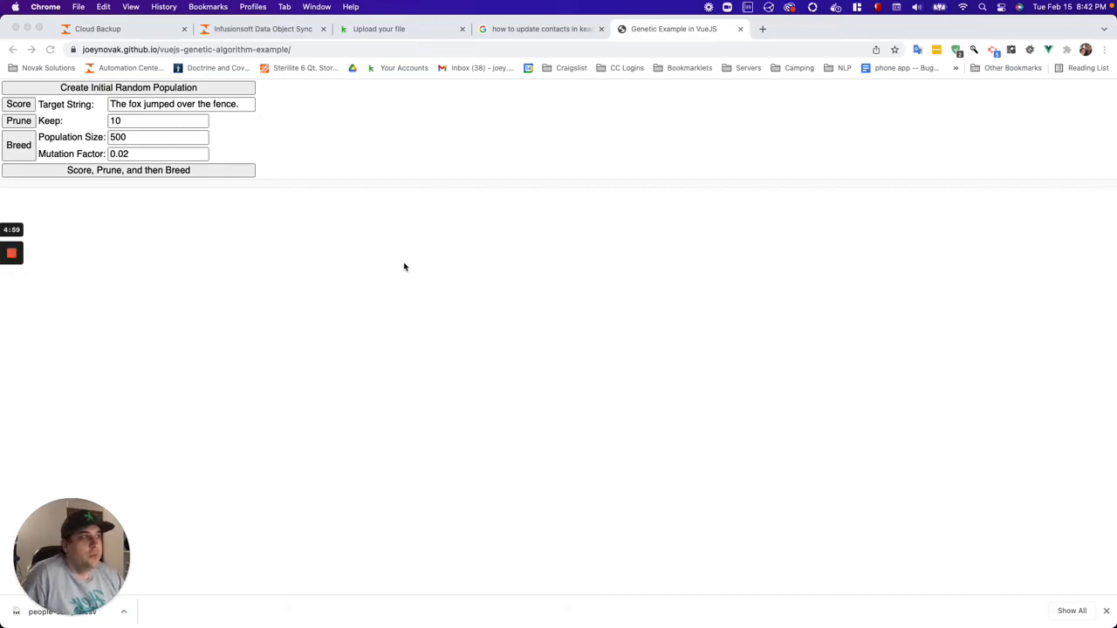
mouse_move(321, 161)
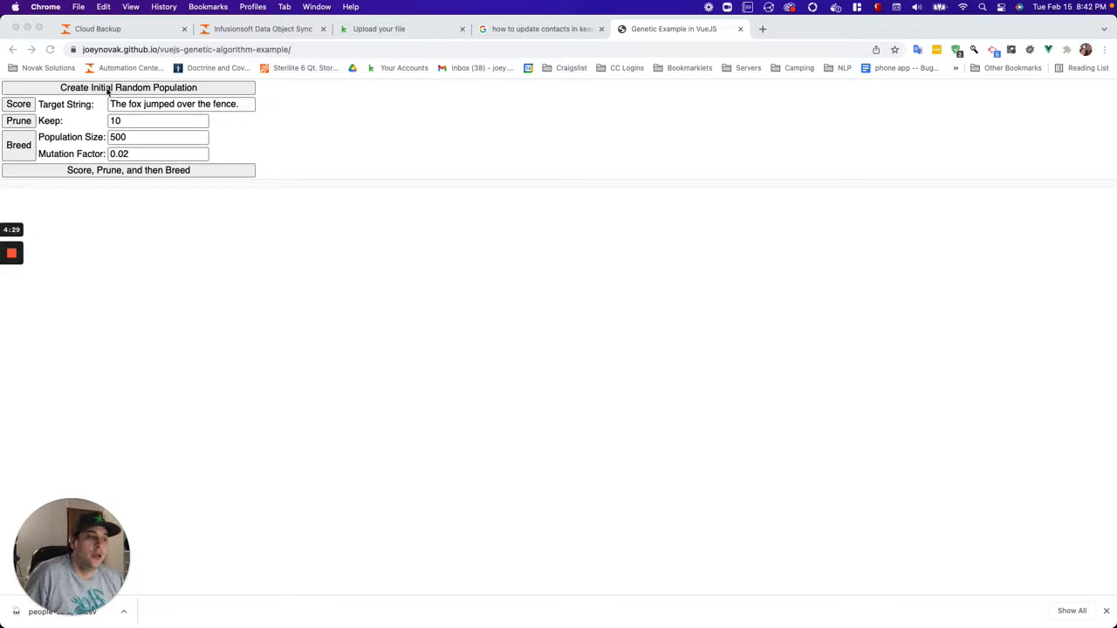
Create the initial random population and score it against 'The fox jumped over the fence.'.
left_click(128, 87)
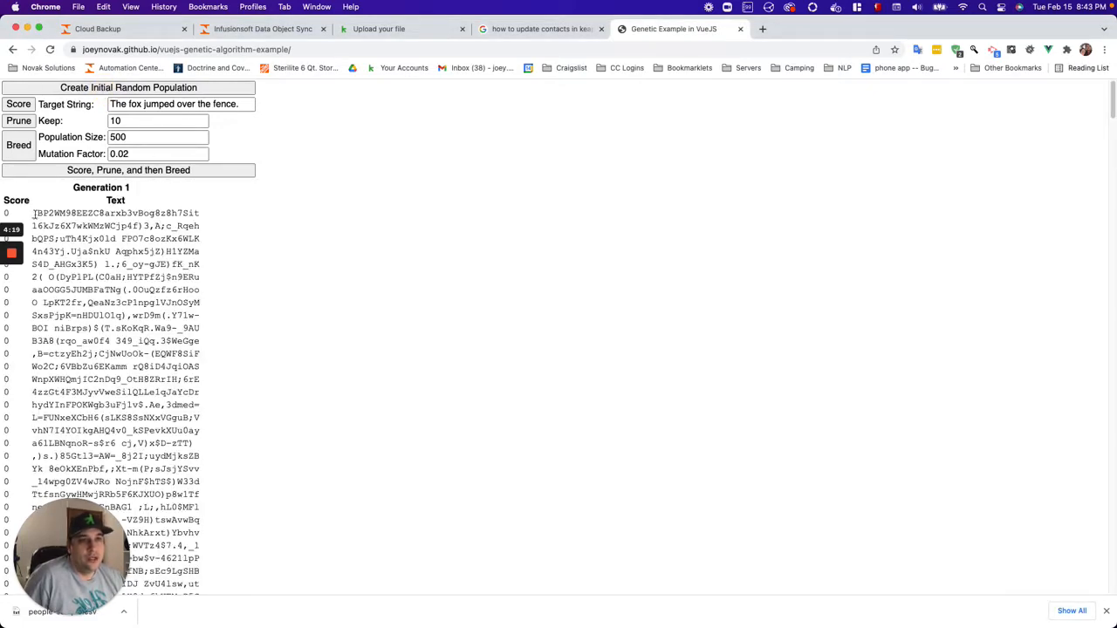
left_click(128, 170)
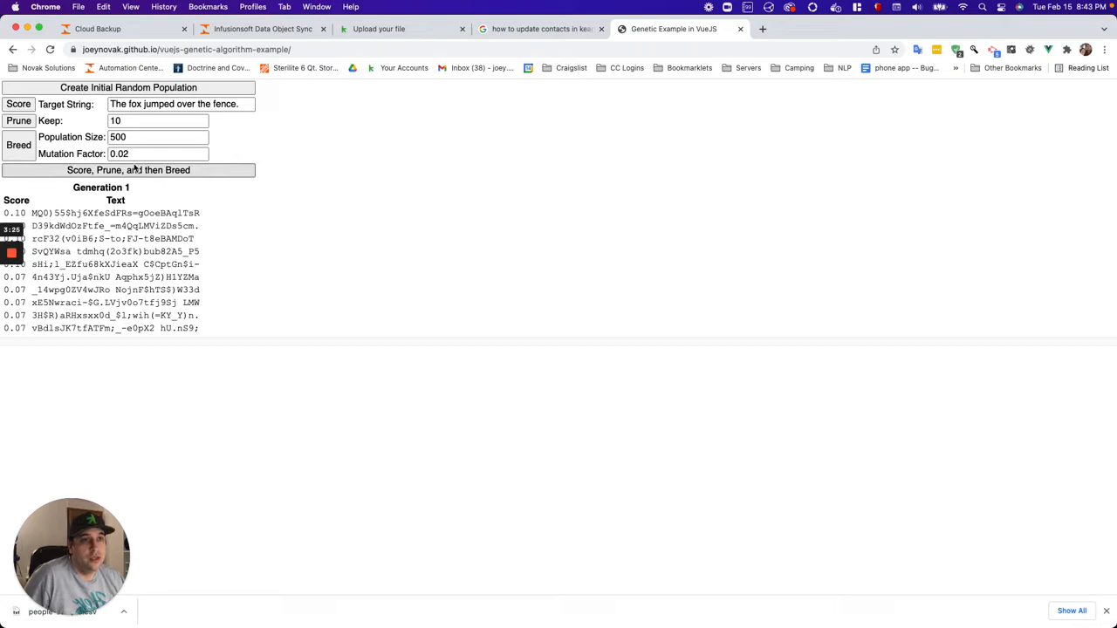
Breed the next generation from Generation 1's ten best strings.
left_click(128, 170)
type("0.05")
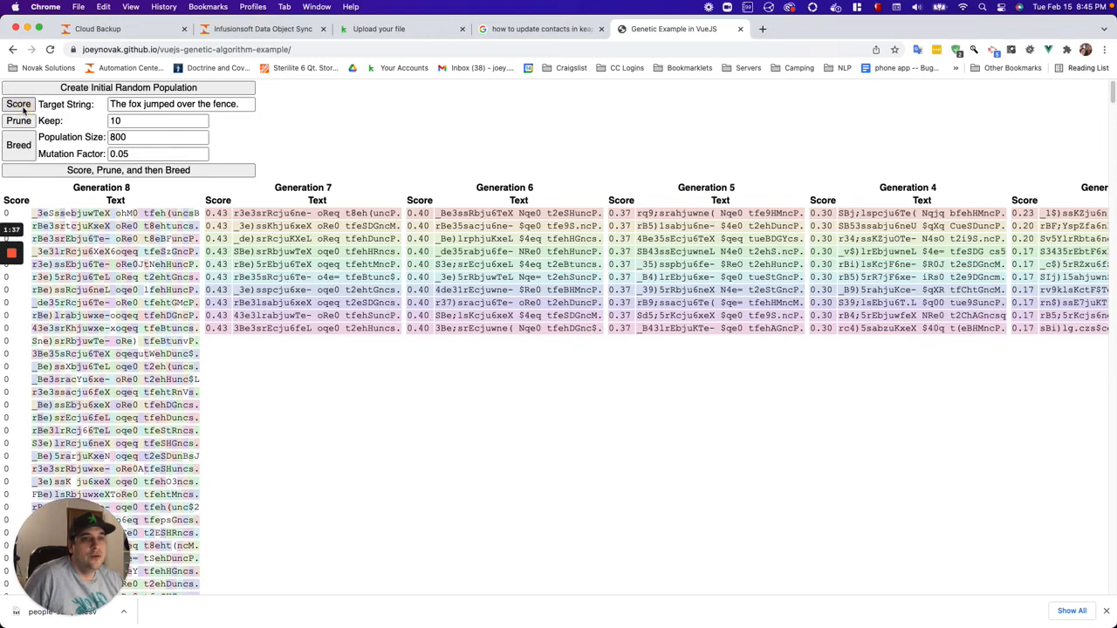
Score Generation 8, then score, prune and breed onward from Generation 30's top strings.
left_click(128, 170)
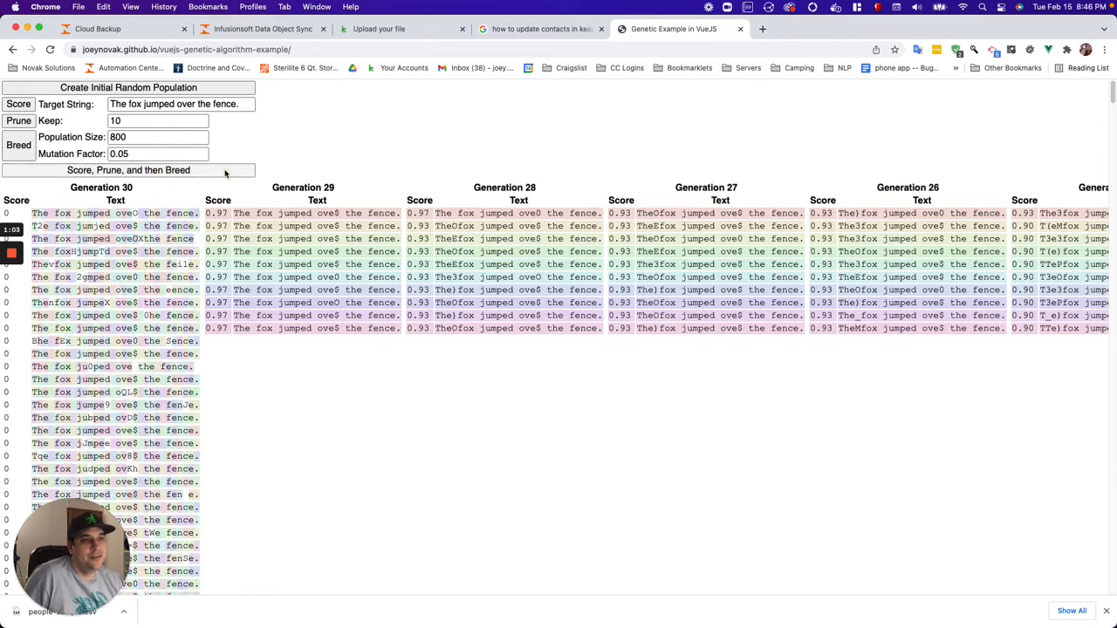
left_click(128, 170)
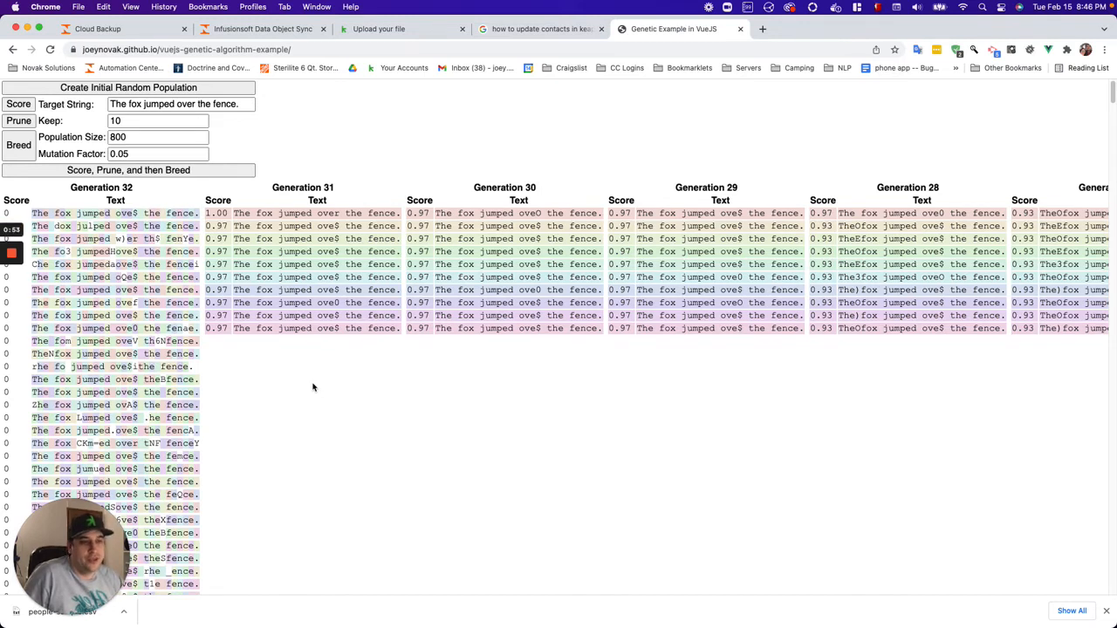